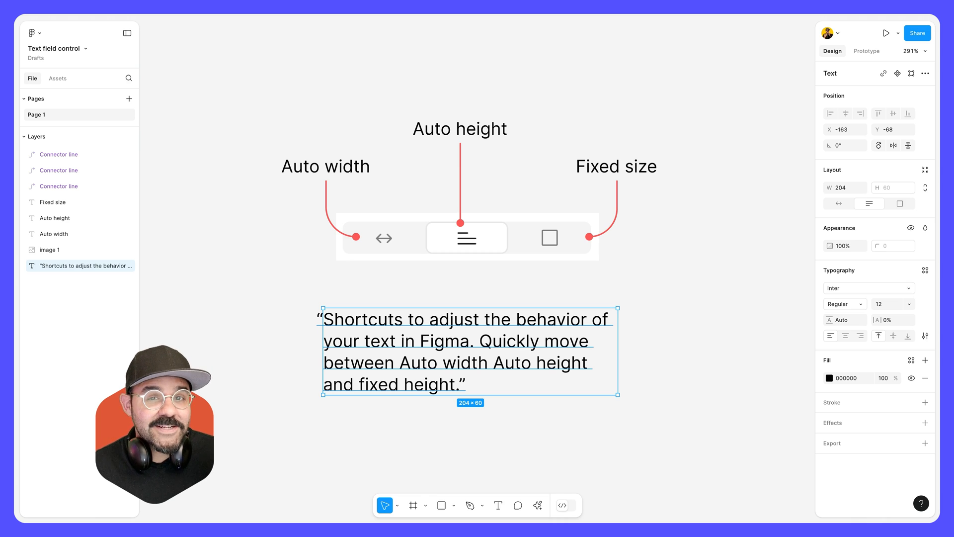
Reselect the quote box and add filler characters 'asdasdasdasda' to the quote text.
{"action": "left_click", "coordinate": [472, 435]}
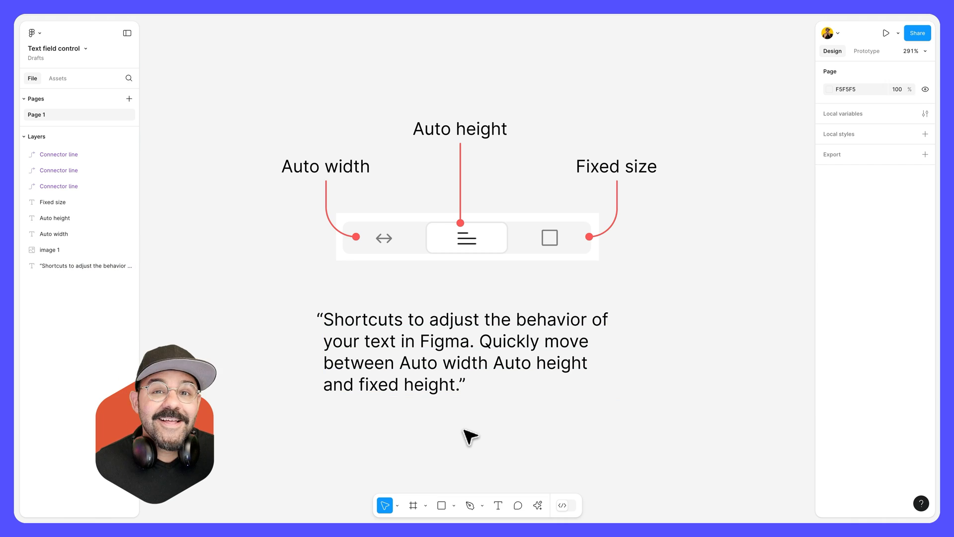
{"action": "left_click", "coordinate": [465, 352]}
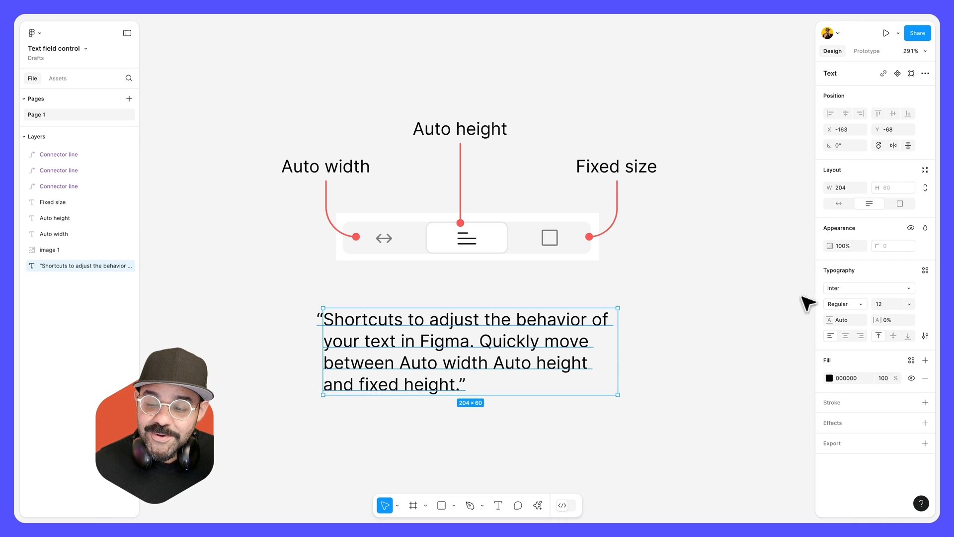
{"action": "mouse_move", "coordinate": [840, 203]}
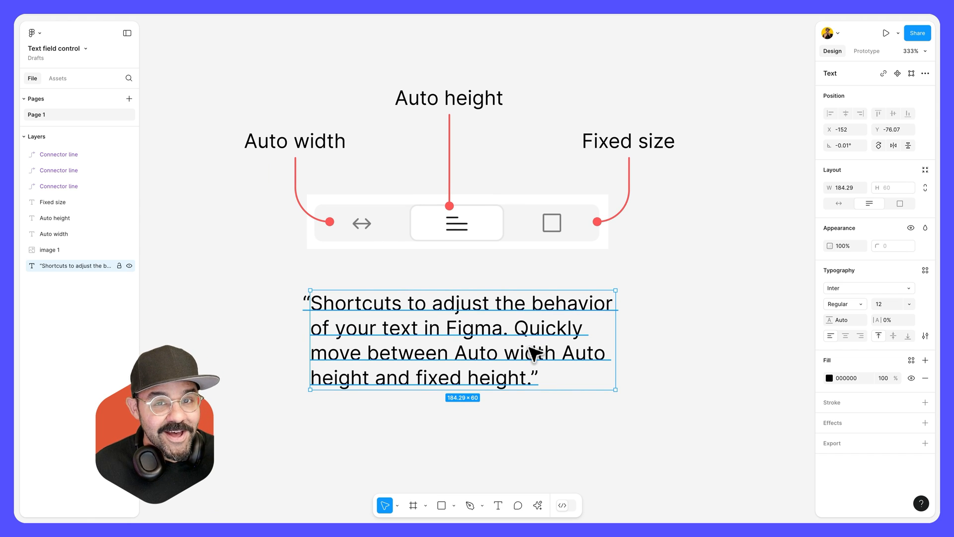
{"action": "double_click", "coordinate": [463, 340]}
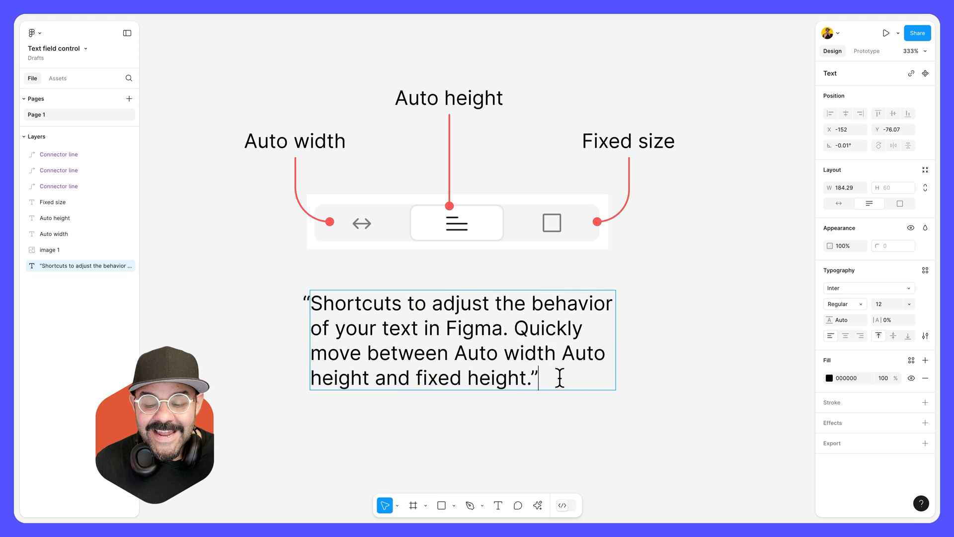
{"action": "type", "text": "asdasdasdasda"}
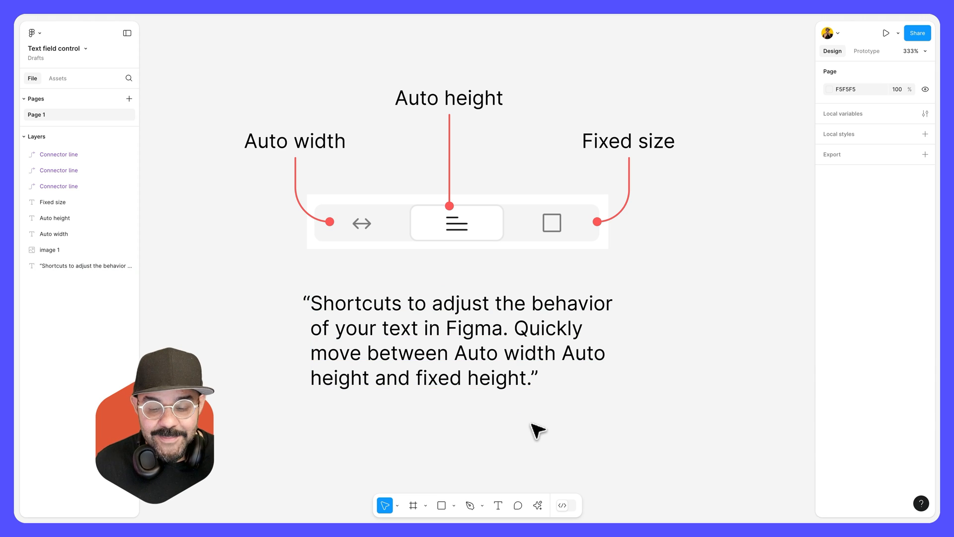
Return the one-line auto-width quote to auto height, wrapping onto four lines at 191.98 wide.
{"action": "left_click", "coordinate": [460, 340]}
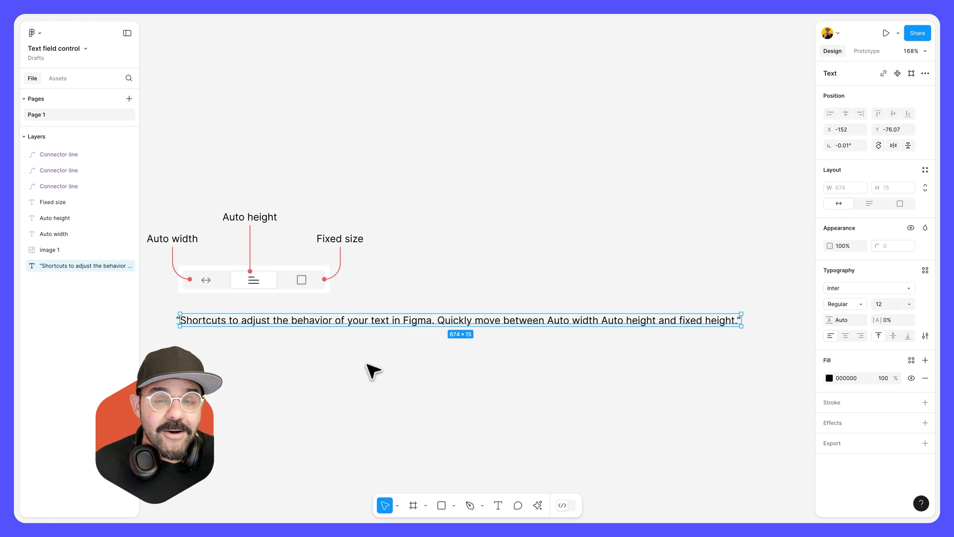
{"action": "mouse_move", "coordinate": [587, 352]}
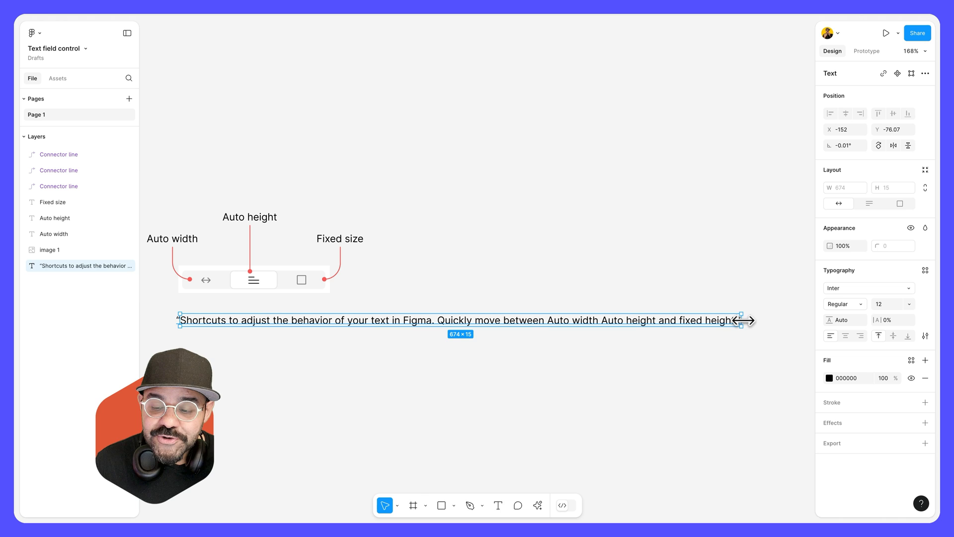
{"action": "left_click_drag", "start_coordinate": [746, 320], "coordinate": [357, 336]}
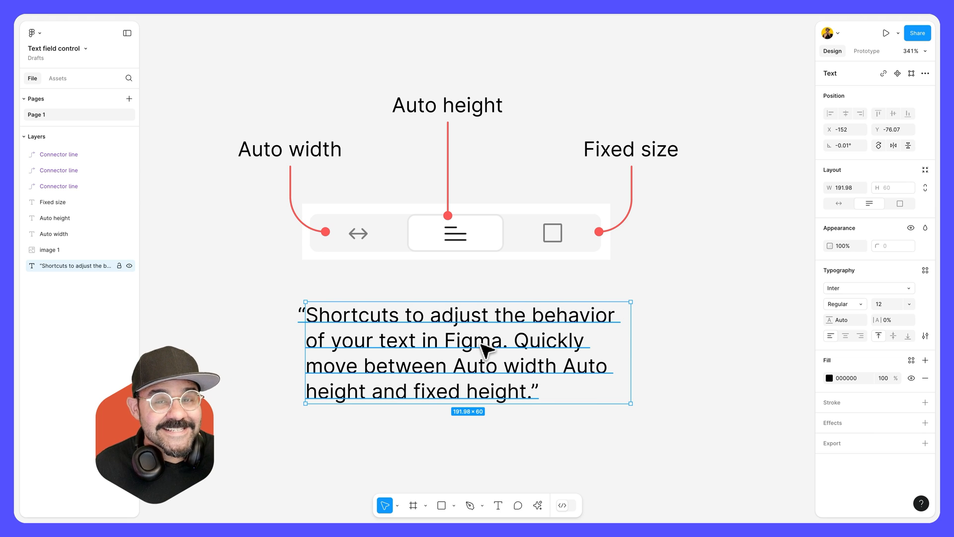
Stretch the quote box to a fixed 191.98 × 103.96 size and add filler text overflowing its bottom edge.
{"action": "scroll", "scroll_direction": "down", "scroll_amount": 3}
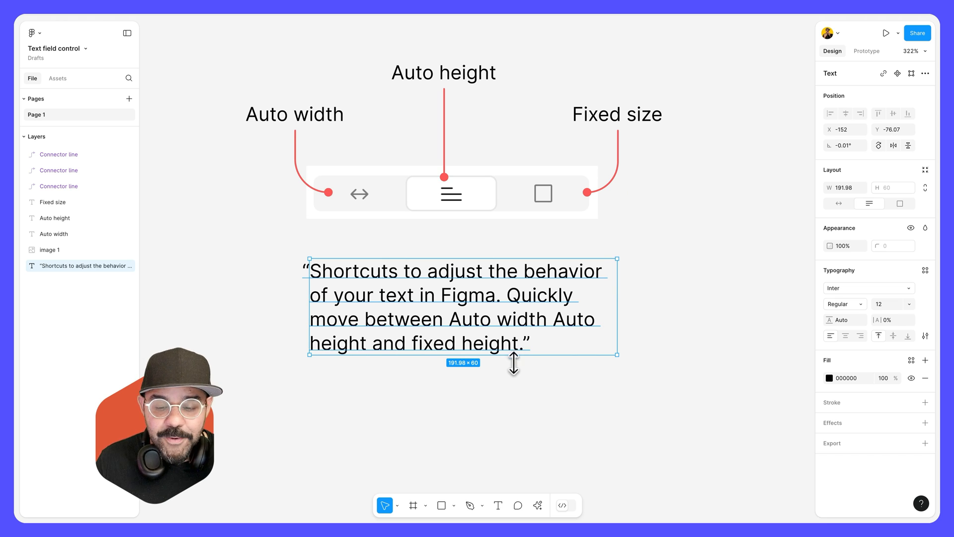
{"action": "left_click_drag", "start_coordinate": [513, 355], "coordinate": [522, 425]}
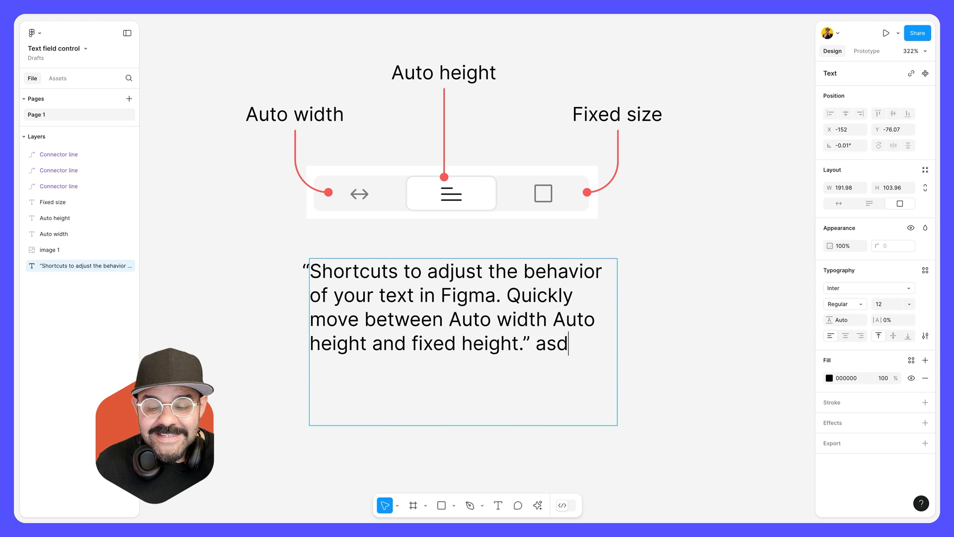
{"action": "type", "text": "asdasdasdasdasdasdasdasda"}
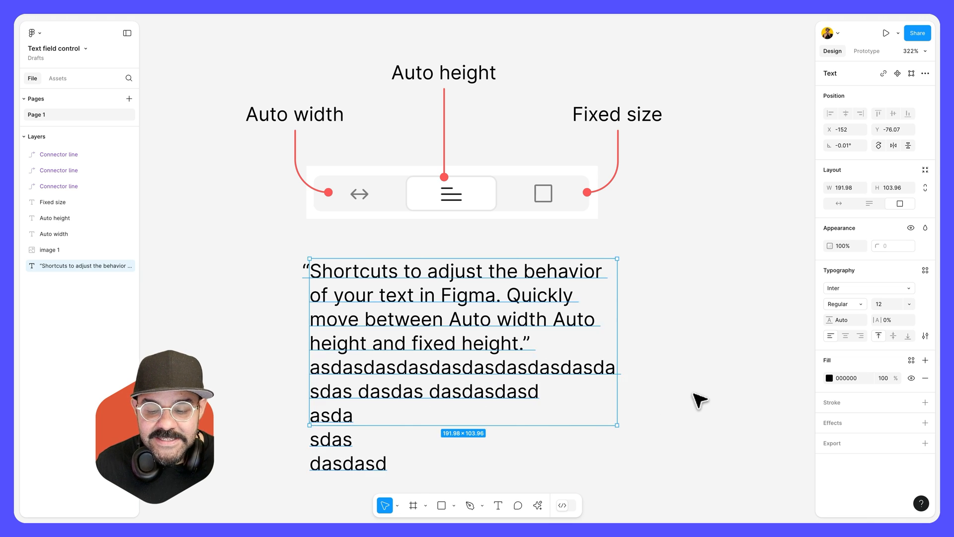
Shrink the fixed box to 61.78 tall and truncate the overflowing text with an ellipsis.
{"action": "left_click", "coordinate": [700, 400]}
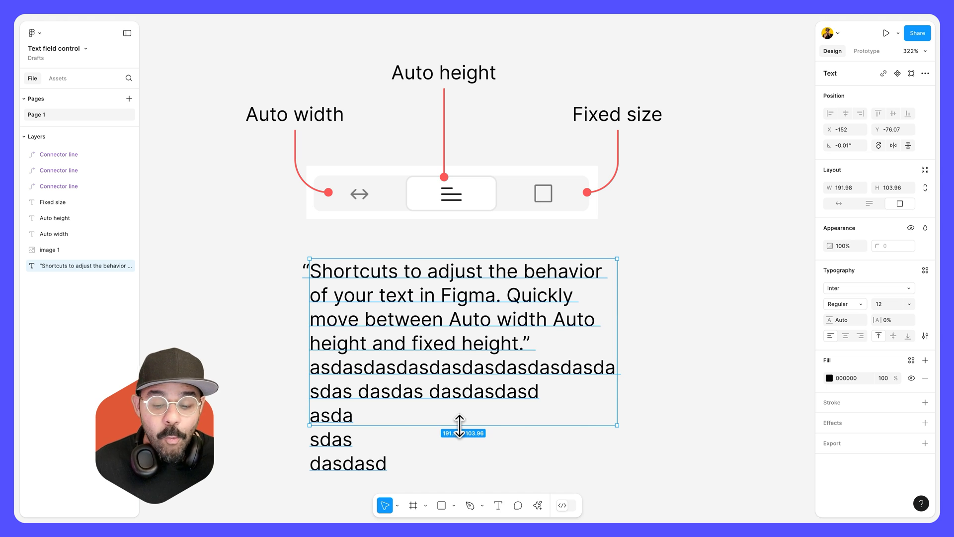
{"action": "left_click_drag", "start_coordinate": [459, 423], "coordinate": [462, 365]}
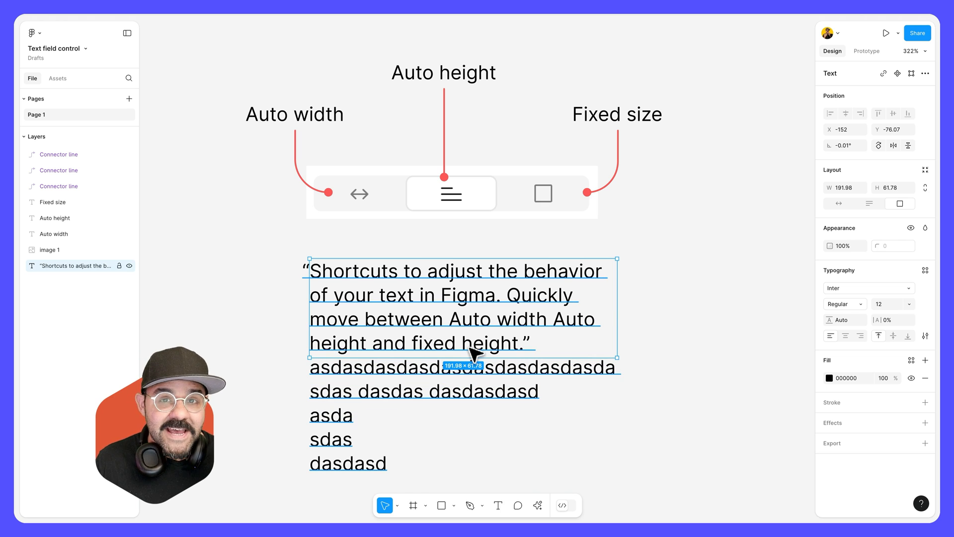
{"action": "mouse_move", "coordinate": [900, 361]}
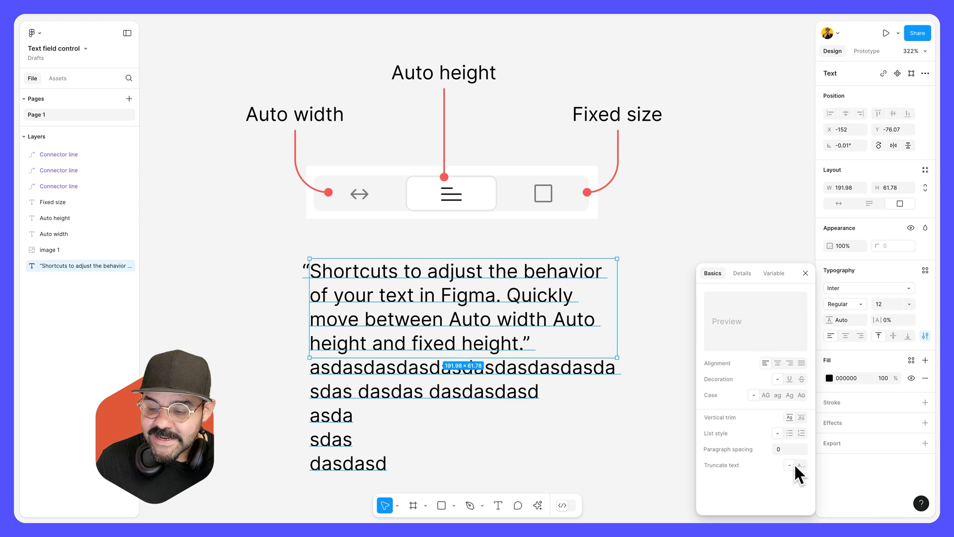
{"action": "left_click", "coordinate": [800, 465]}
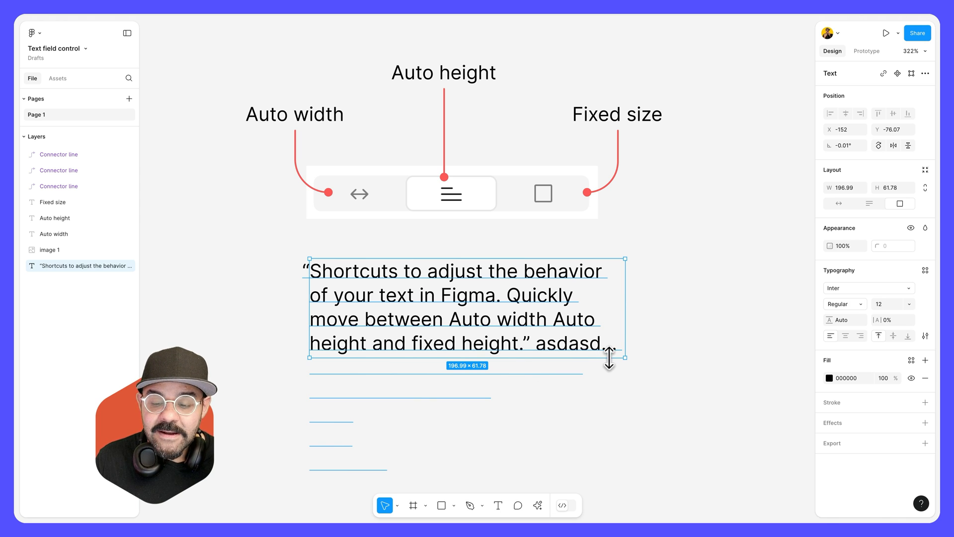
{"action": "left_click", "coordinate": [677, 356]}
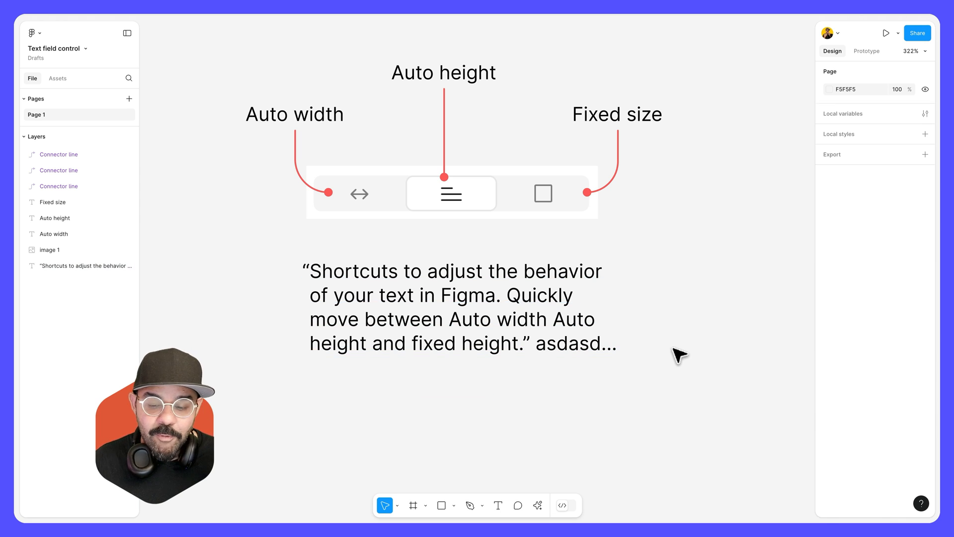
Reveal the truncated lines, remove the filler and restore auto height at 196.99 × 60.
{"action": "left_click", "coordinate": [462, 307]}
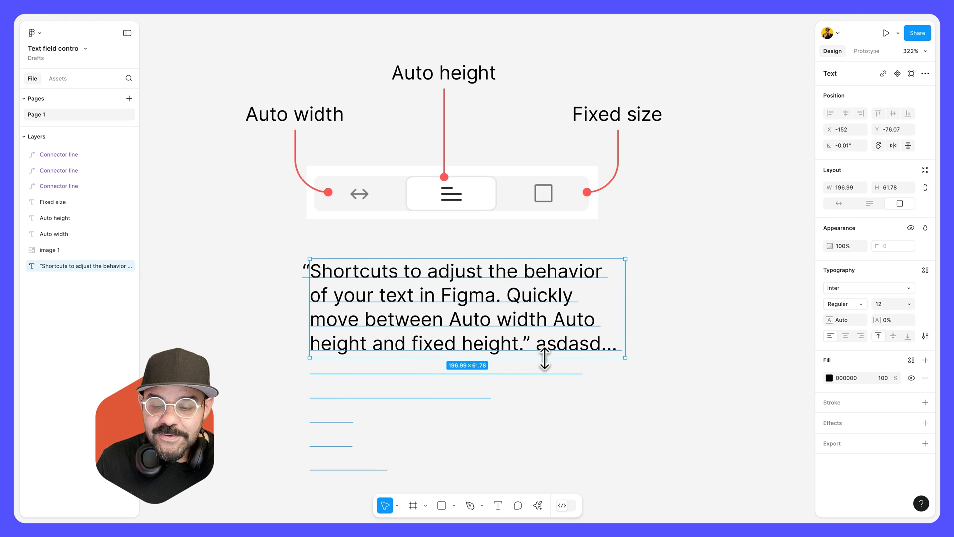
{"action": "left_click_drag", "start_coordinate": [544, 362], "coordinate": [540, 447]}
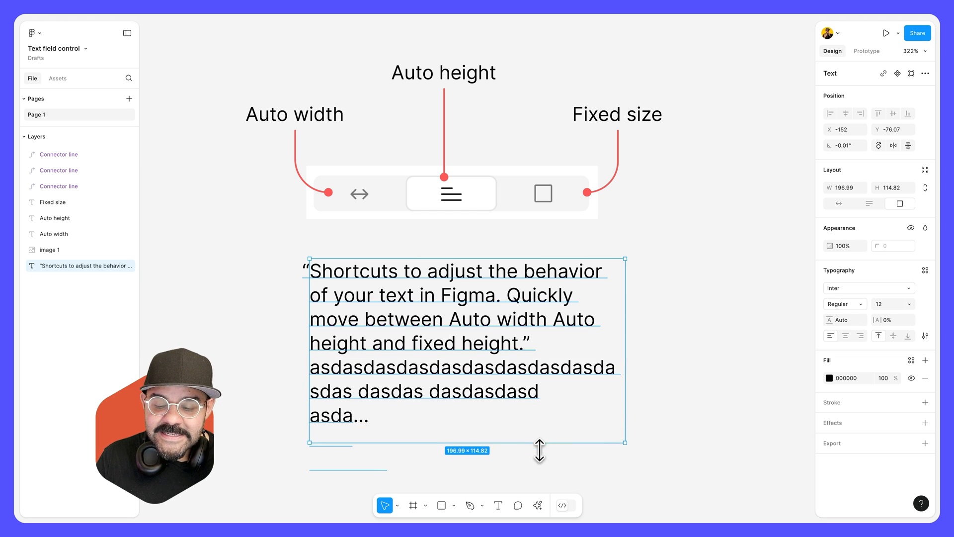
{"action": "left_click_drag", "start_coordinate": [539, 440], "coordinate": [539, 454]}
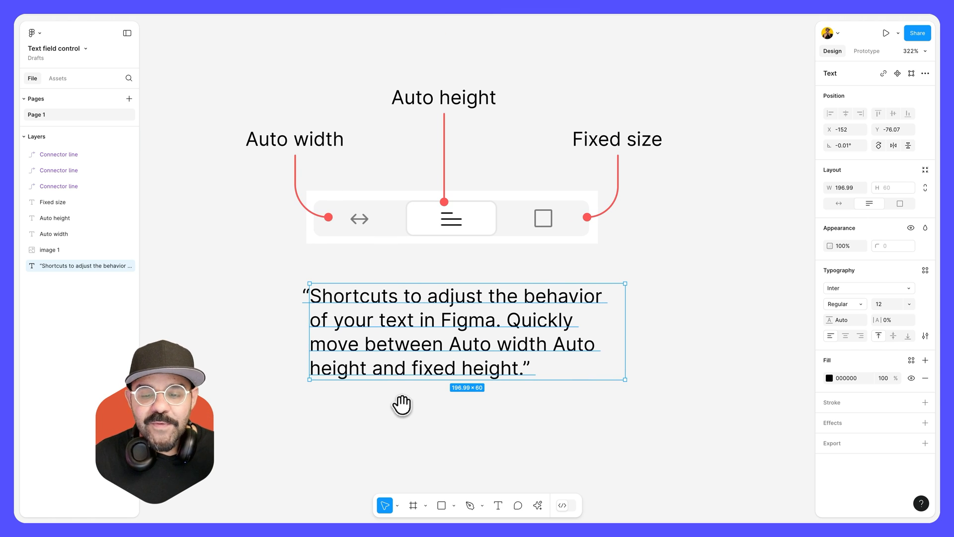
{"action": "left_click", "coordinate": [495, 422]}
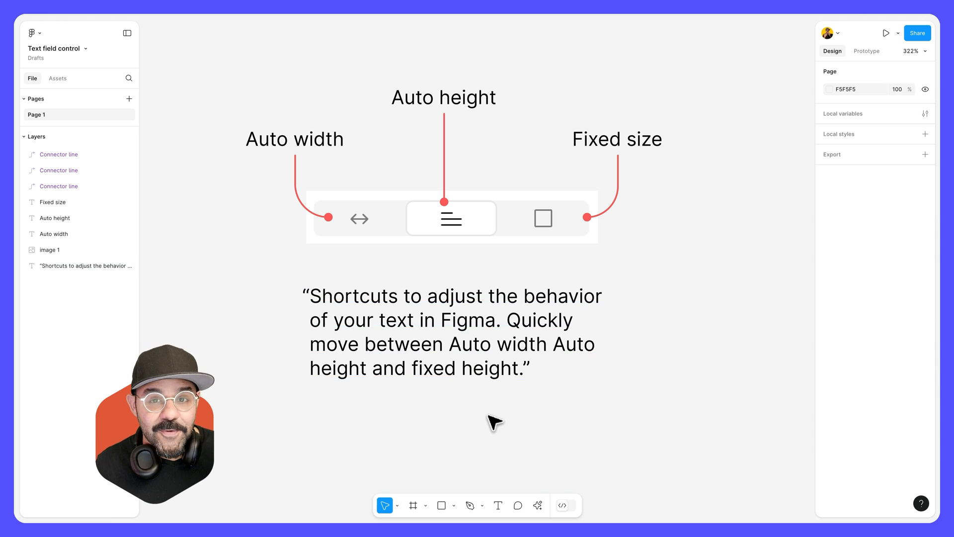
Round-trip through single-line auto width back to auto height, resized to 193.25 × 60.
{"action": "left_click", "coordinate": [455, 332]}
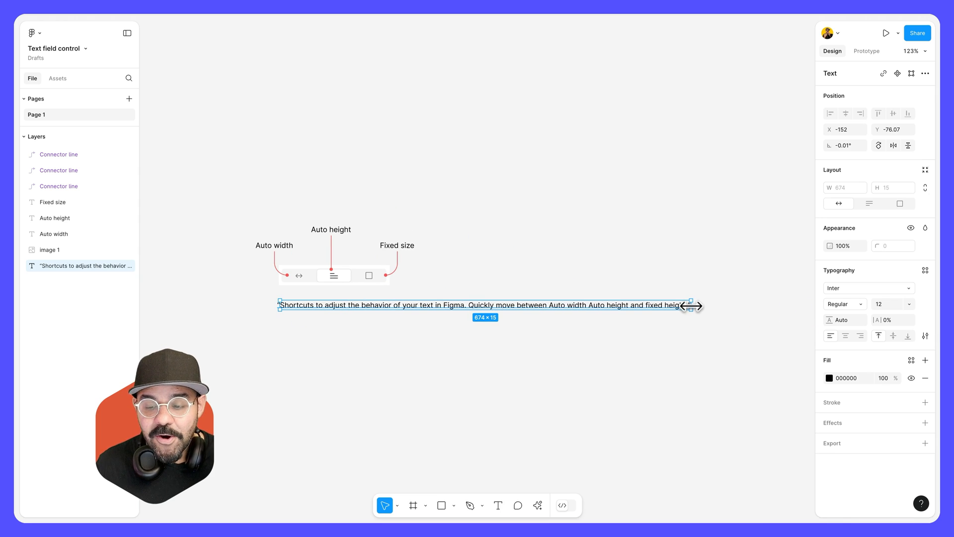
{"action": "left_click_drag", "start_coordinate": [691, 305], "coordinate": [397, 311]}
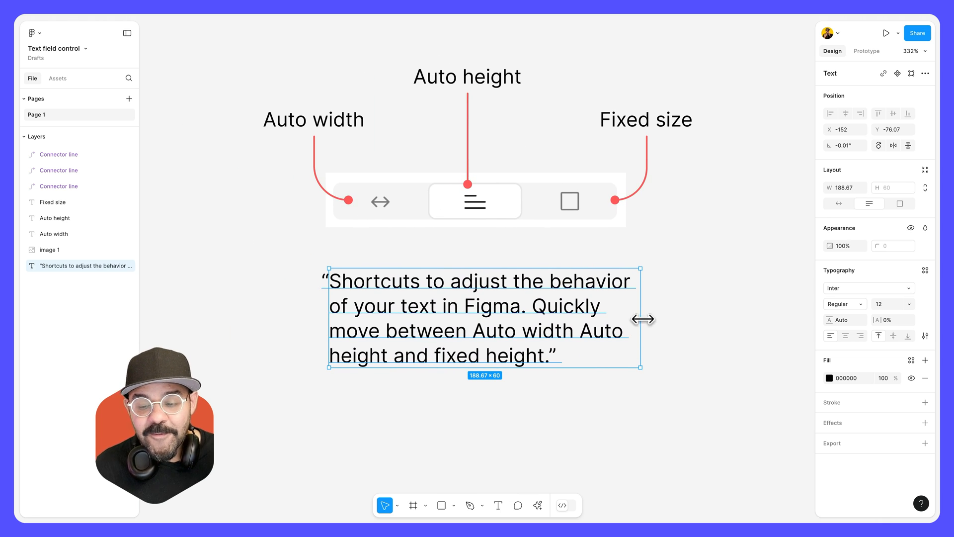
{"action": "left_click_drag", "start_coordinate": [639, 319], "coordinate": [649, 323]}
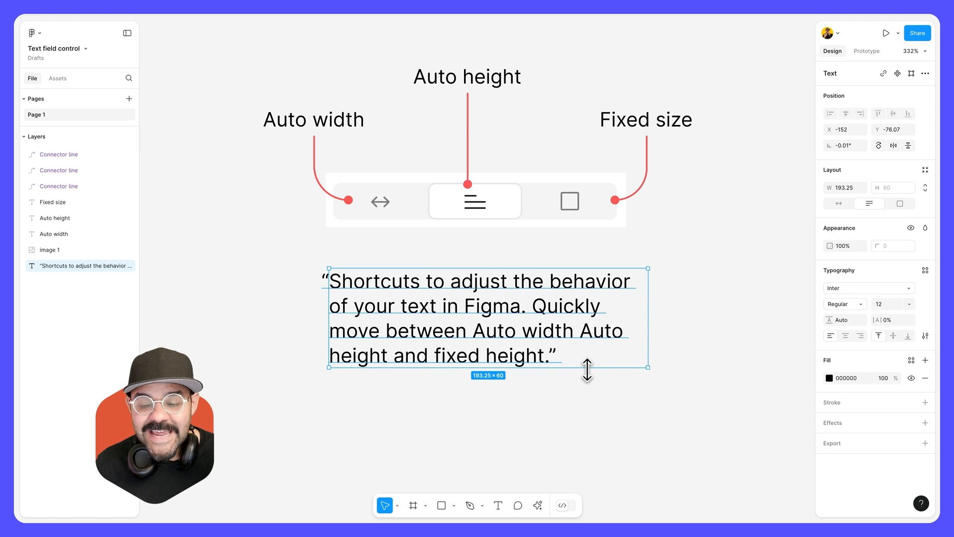
Stretch the box to a taller fixed height, then snap it back to auto height at 193.25 × 60.
{"action": "left_click_drag", "start_coordinate": [588, 369], "coordinate": [587, 450]}
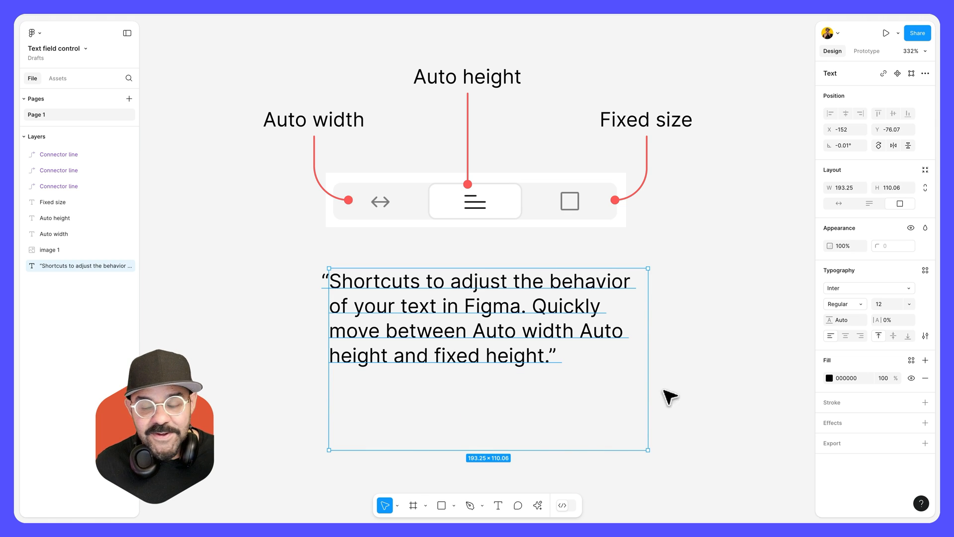
{"action": "mouse_move", "coordinate": [590, 462]}
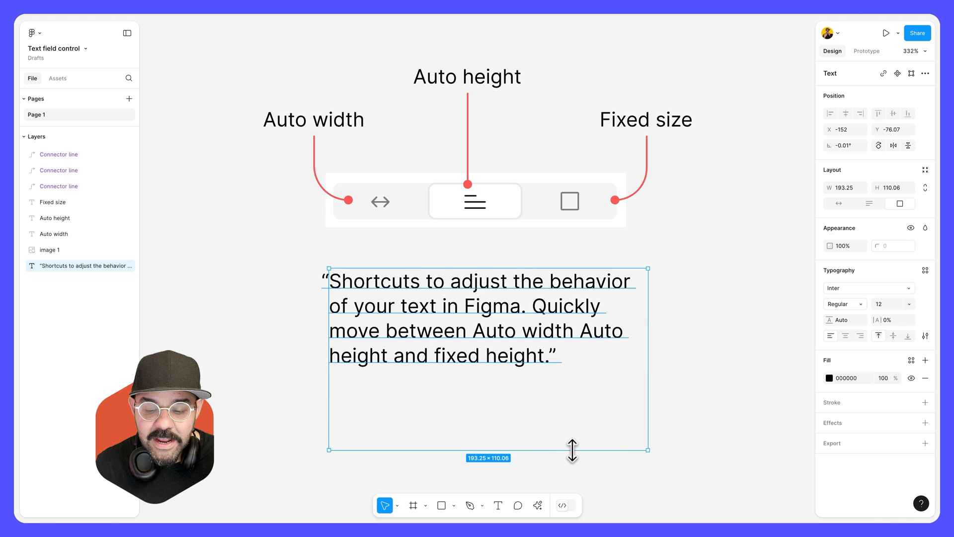
{"action": "left_click_drag", "start_coordinate": [572, 449], "coordinate": [572, 369]}
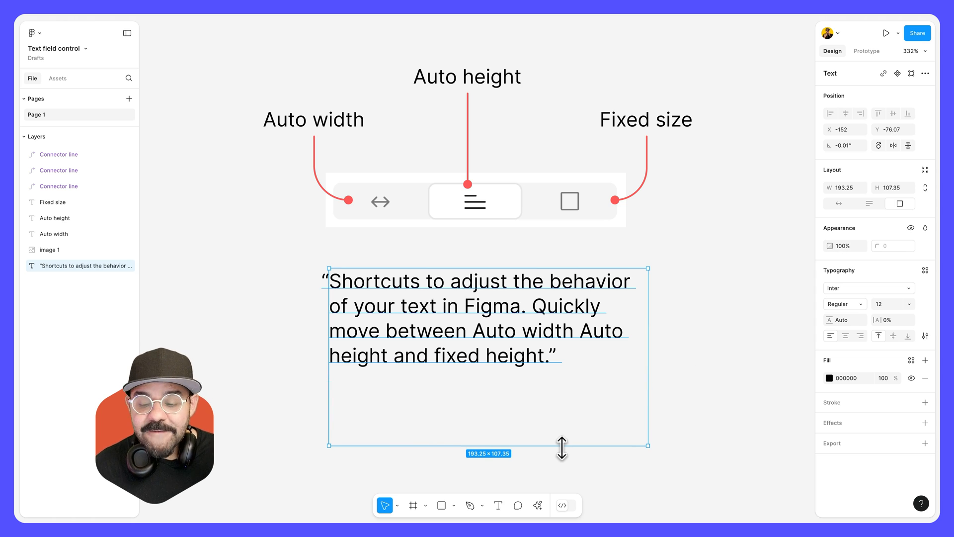
{"action": "left_click_drag", "start_coordinate": [561, 446], "coordinate": [561, 368]}
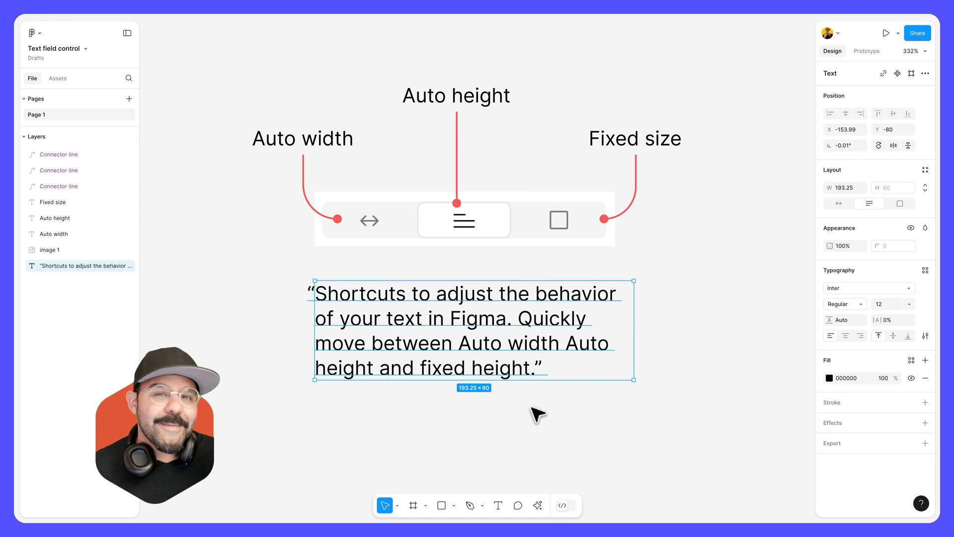
{"action": "mouse_move", "coordinate": [546, 437]}
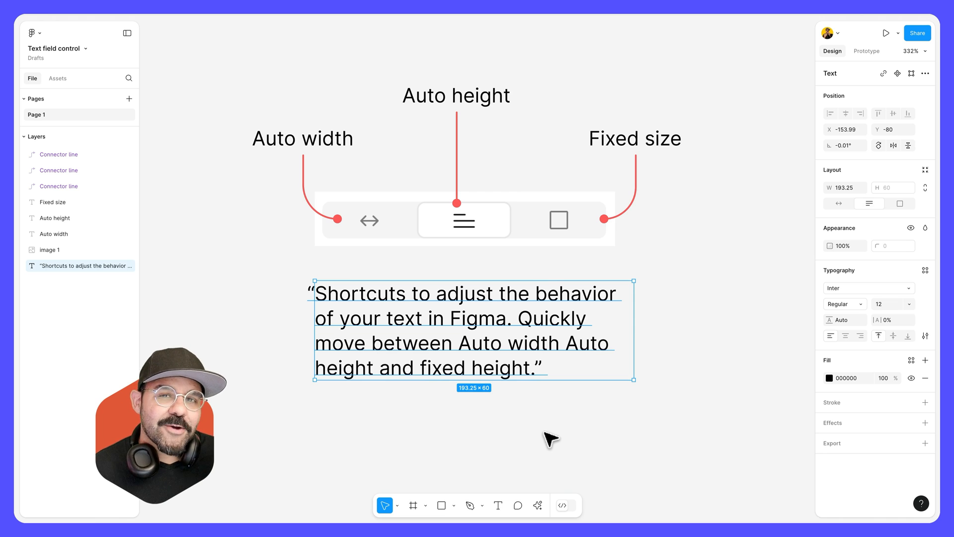